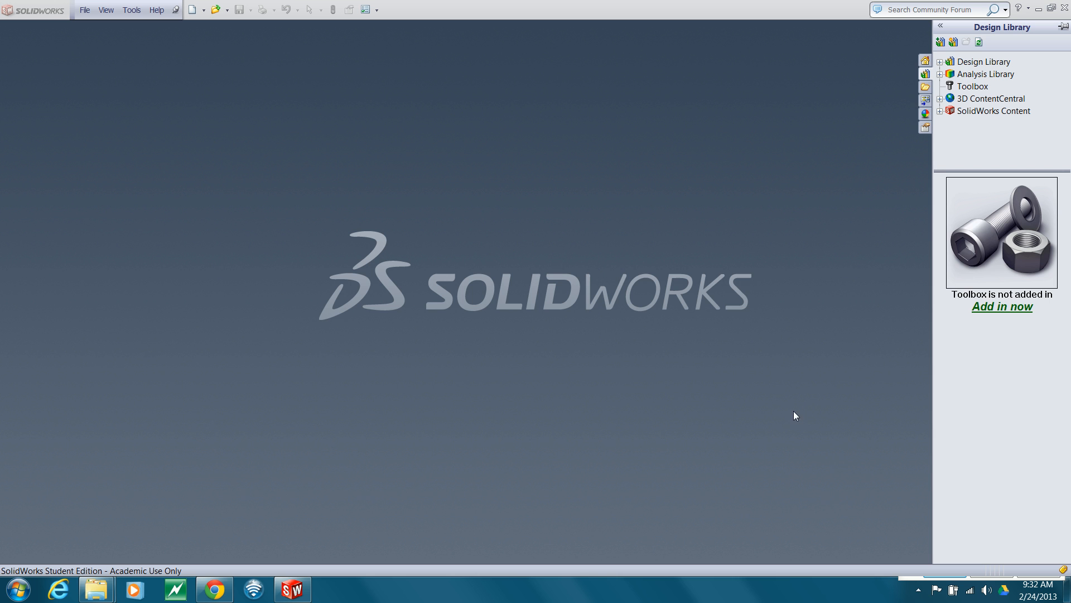
mouse_move(824, 380)
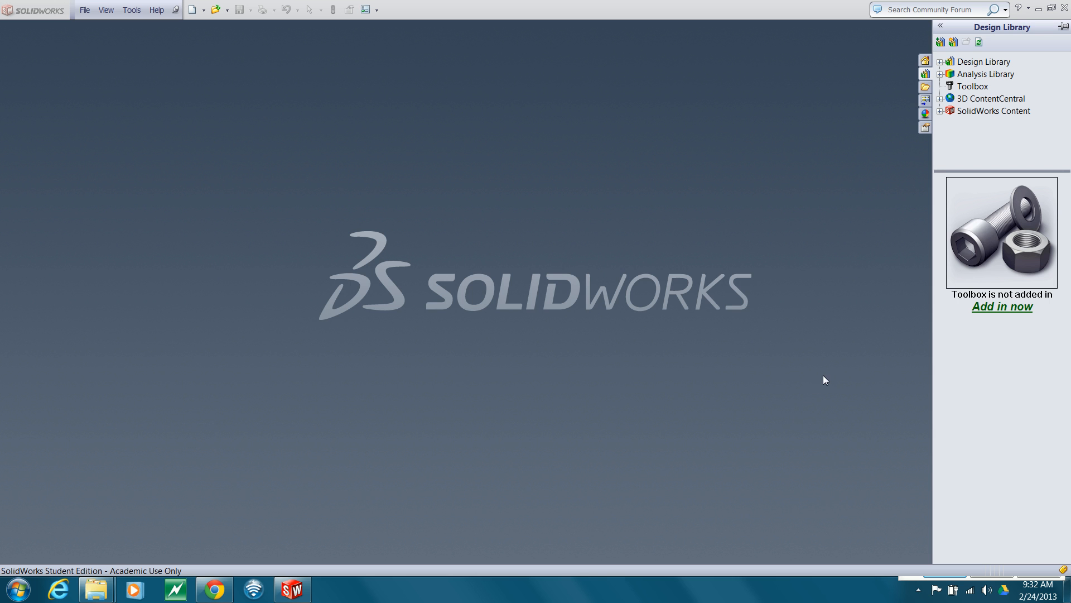
mouse_move(855, 285)
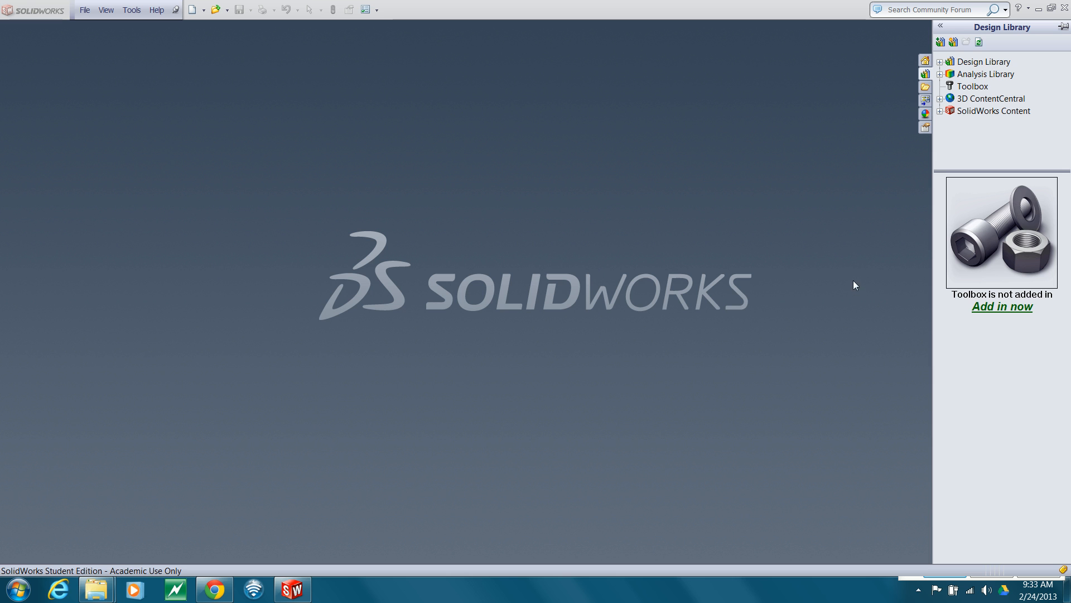
mouse_move(827, 152)
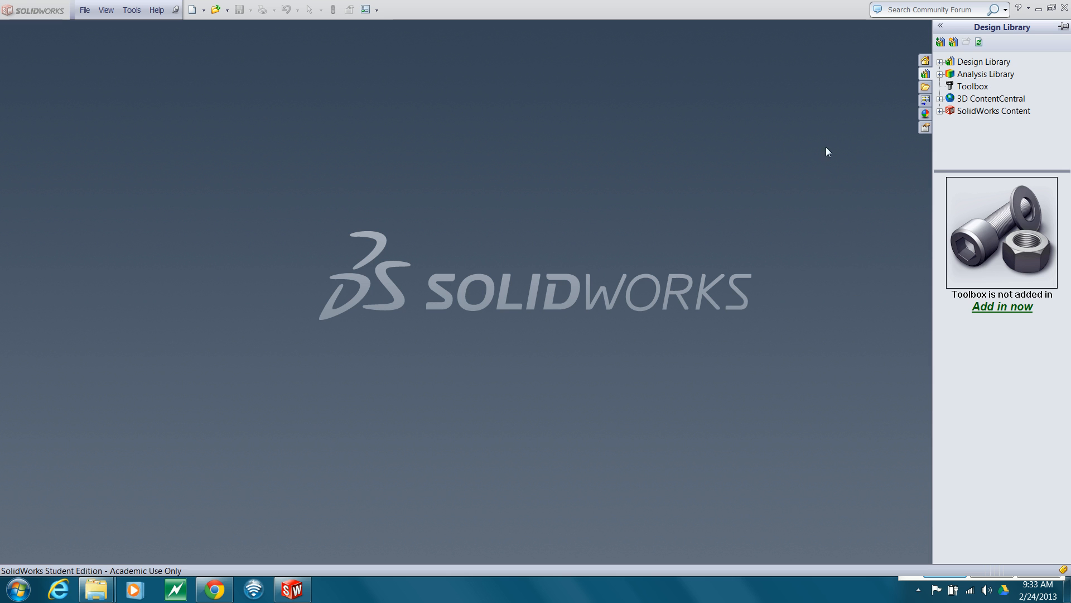
mouse_move(845, 120)
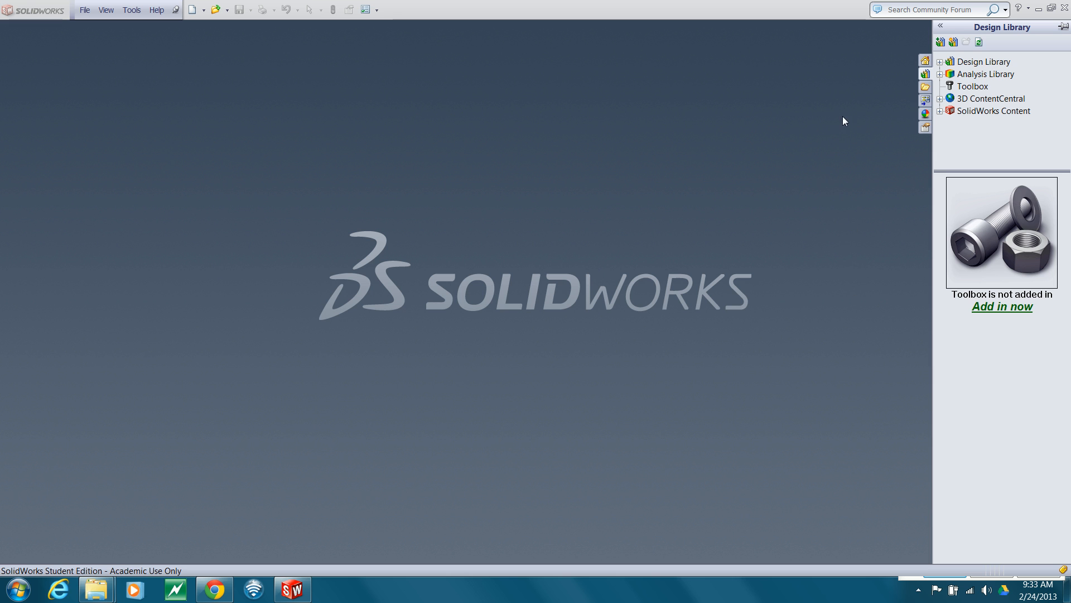
mouse_move(908, 109)
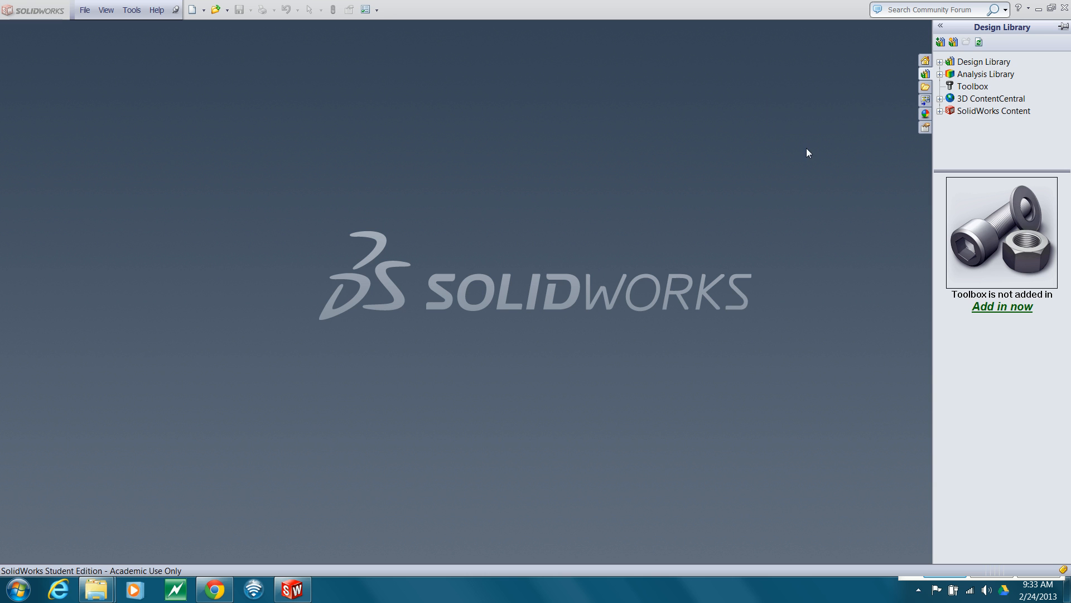
mouse_move(739, 226)
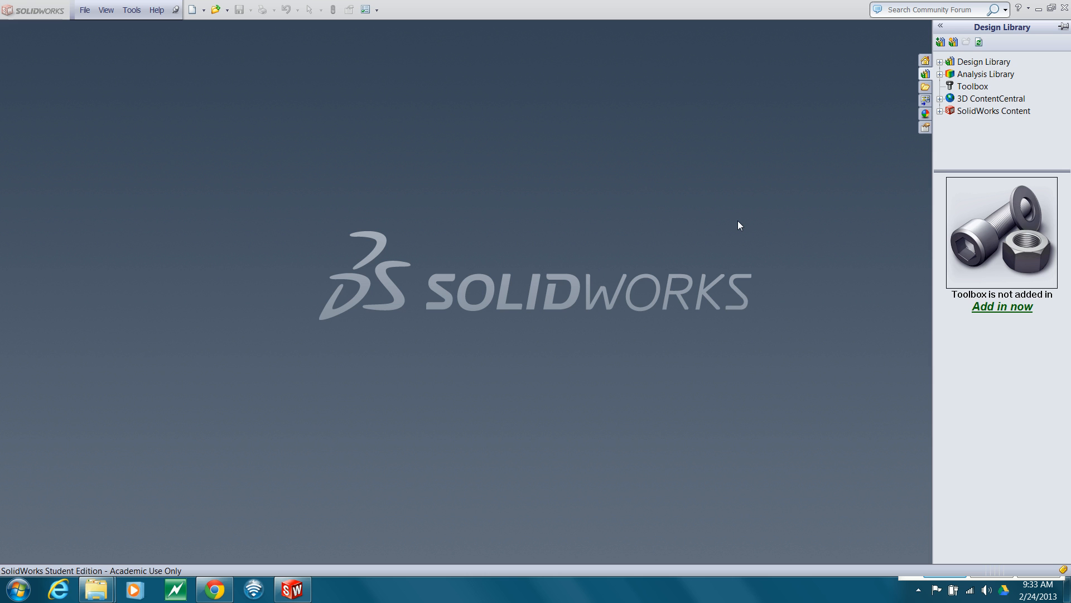
mouse_move(748, 223)
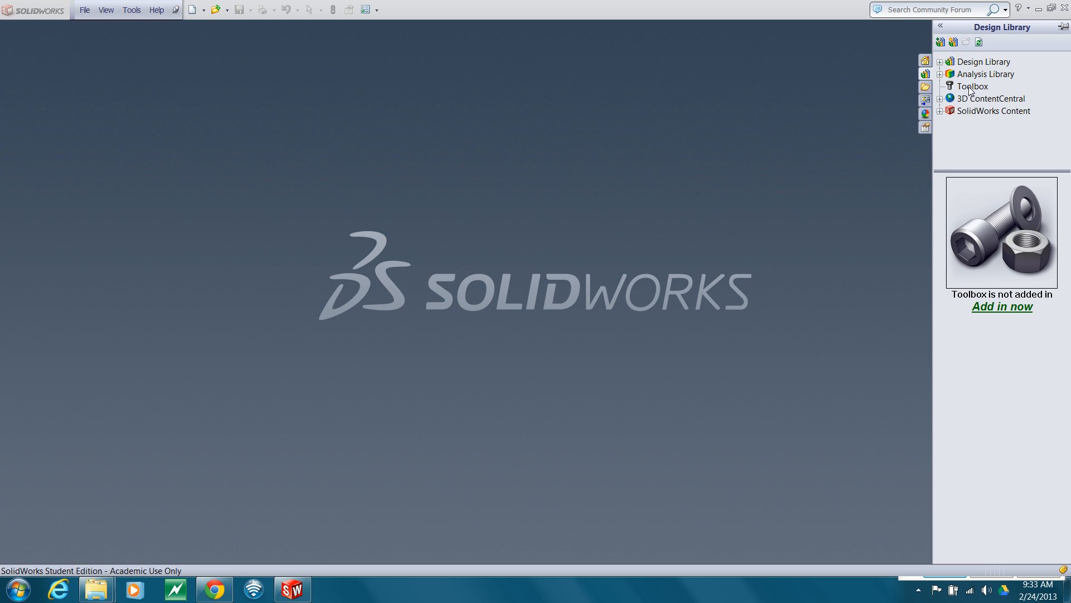
mouse_move(377, 19)
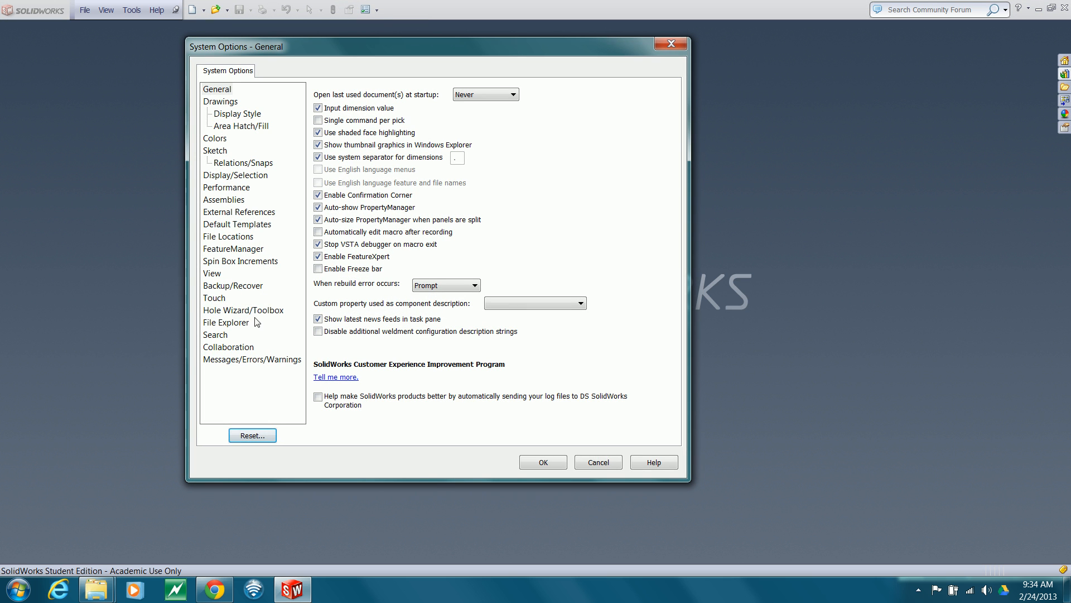
mouse_move(263, 314)
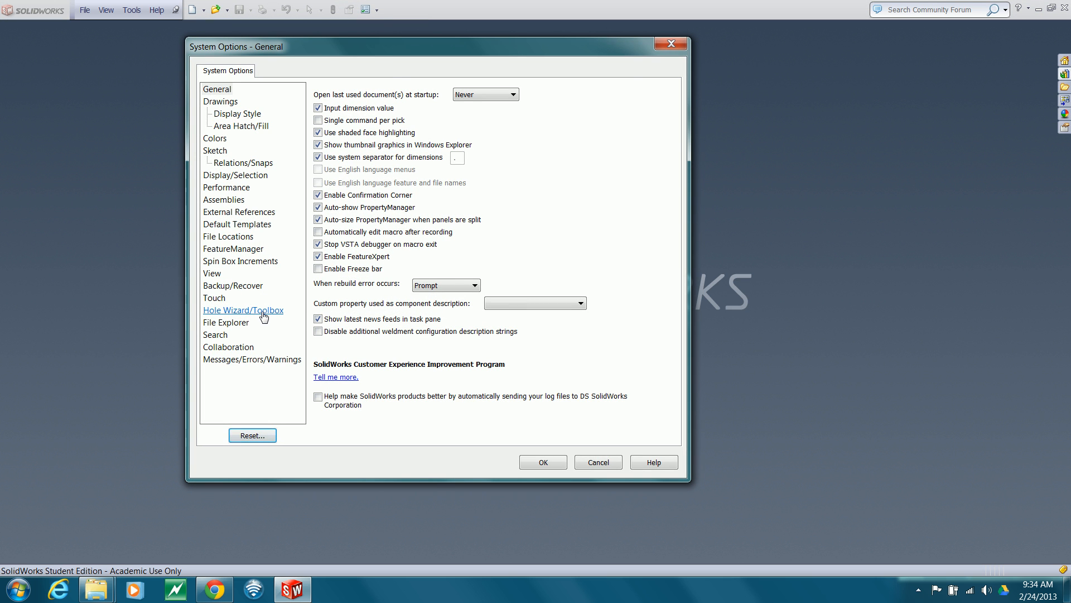
Step: Check the Hole Wizard/Toolbox folder setting in System Options and close it
left_click(243, 309)
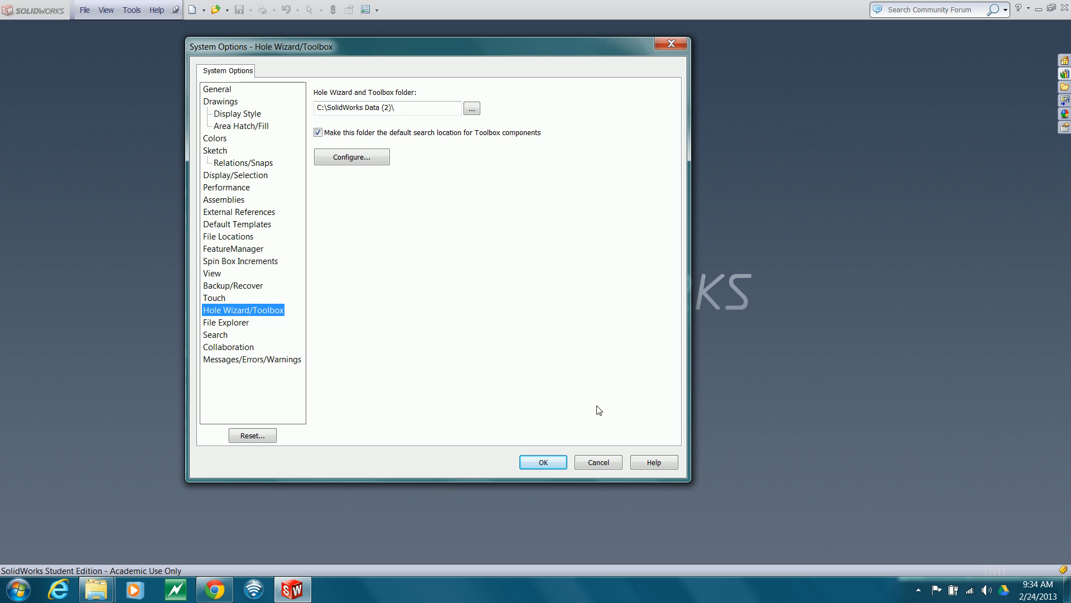
left_click(543, 462)
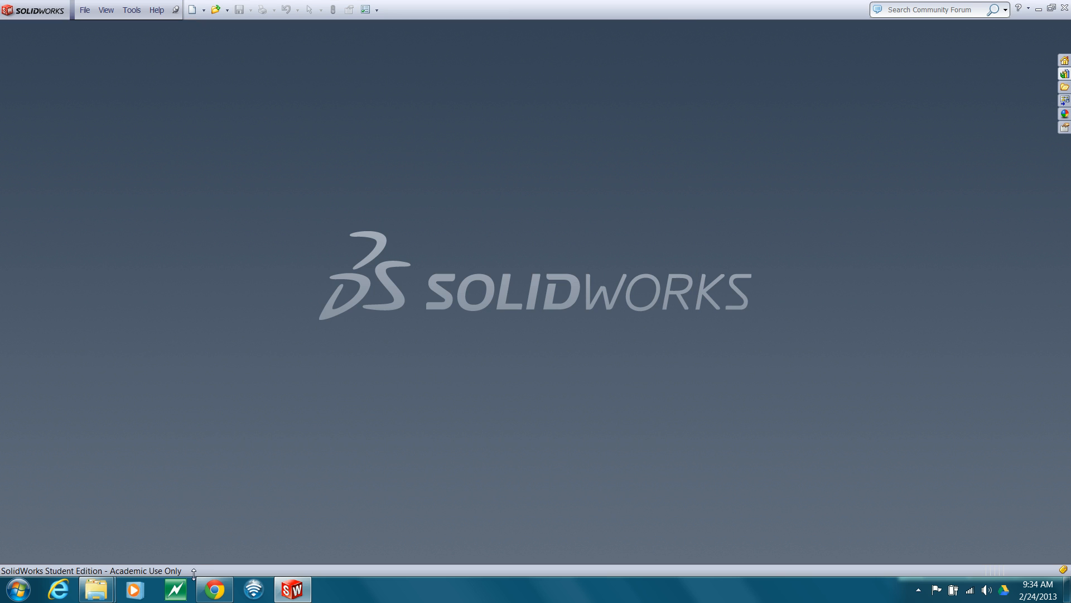
mouse_move(97, 588)
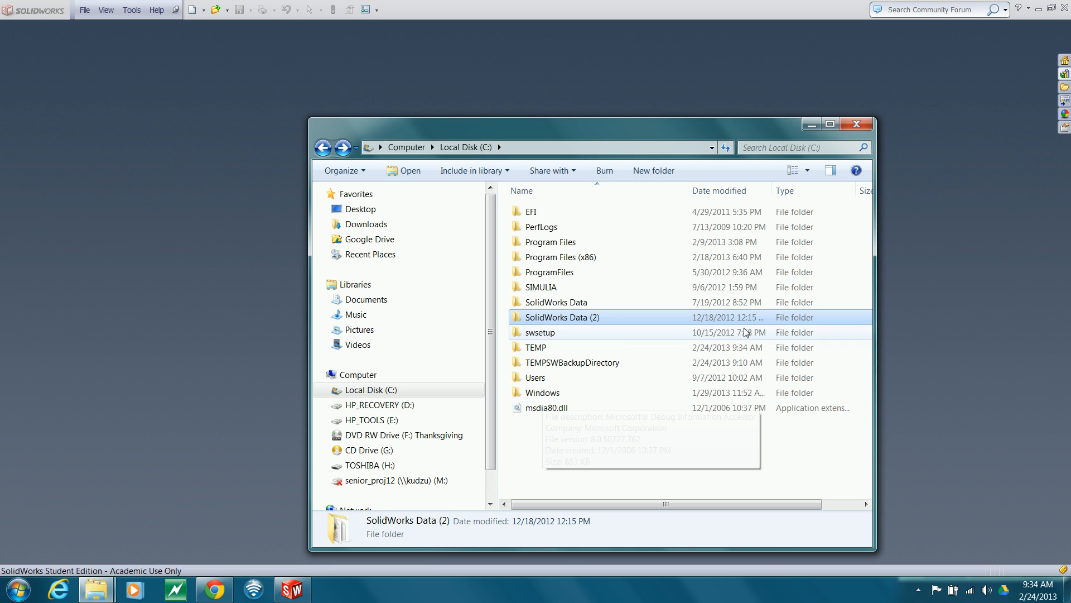
Step: Copy the SolidWorks Data (2) folder from C: onto the TOSHIBA (H:) drive
right_click(562, 317)
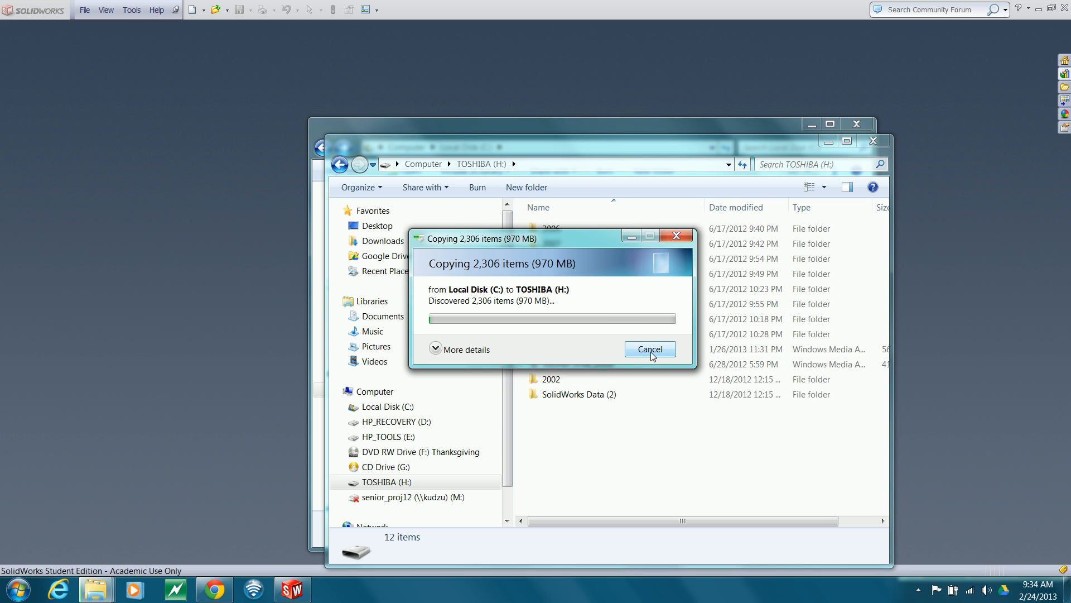
left_click(649, 349)
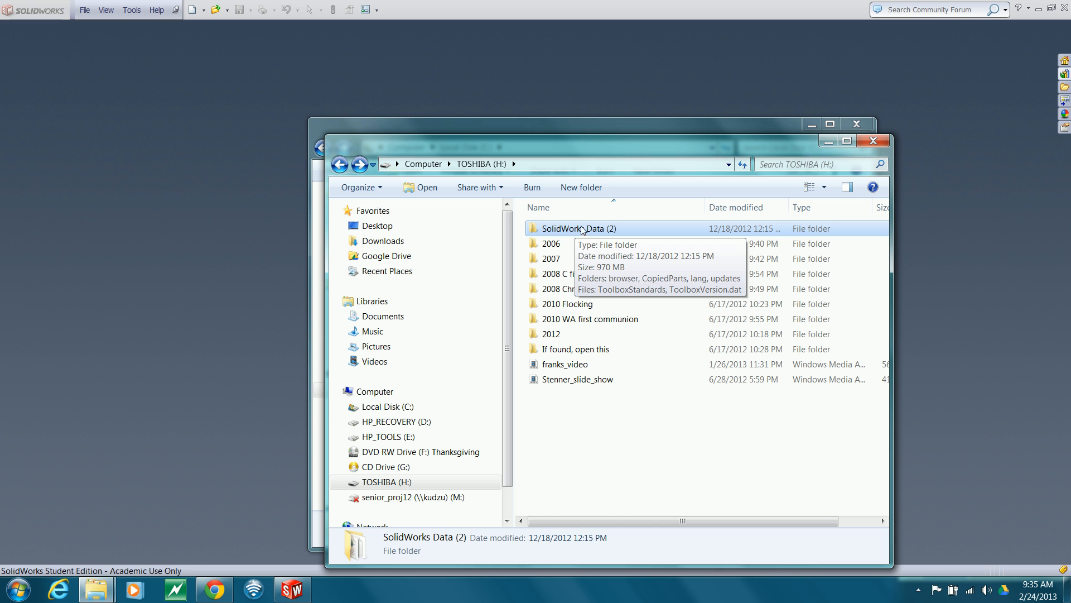
mouse_move(552, 232)
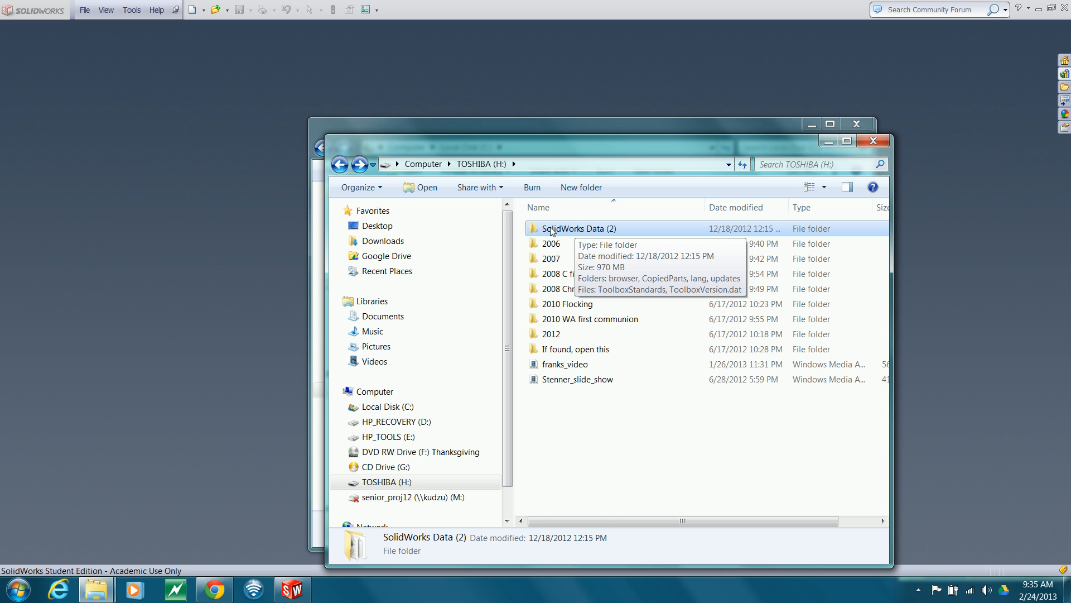
double_click(579, 228)
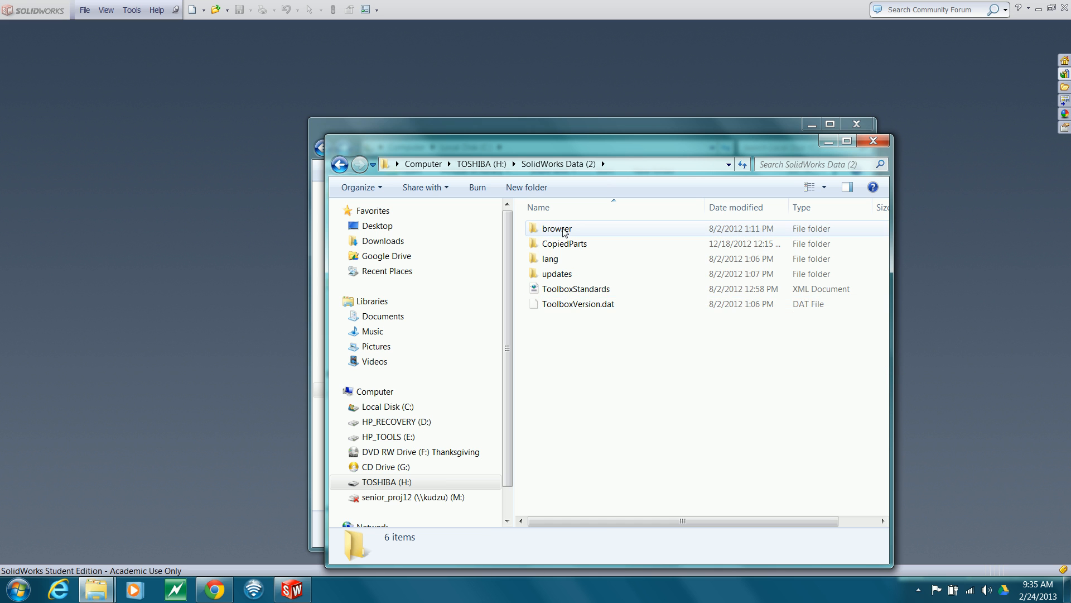
double_click(555, 227)
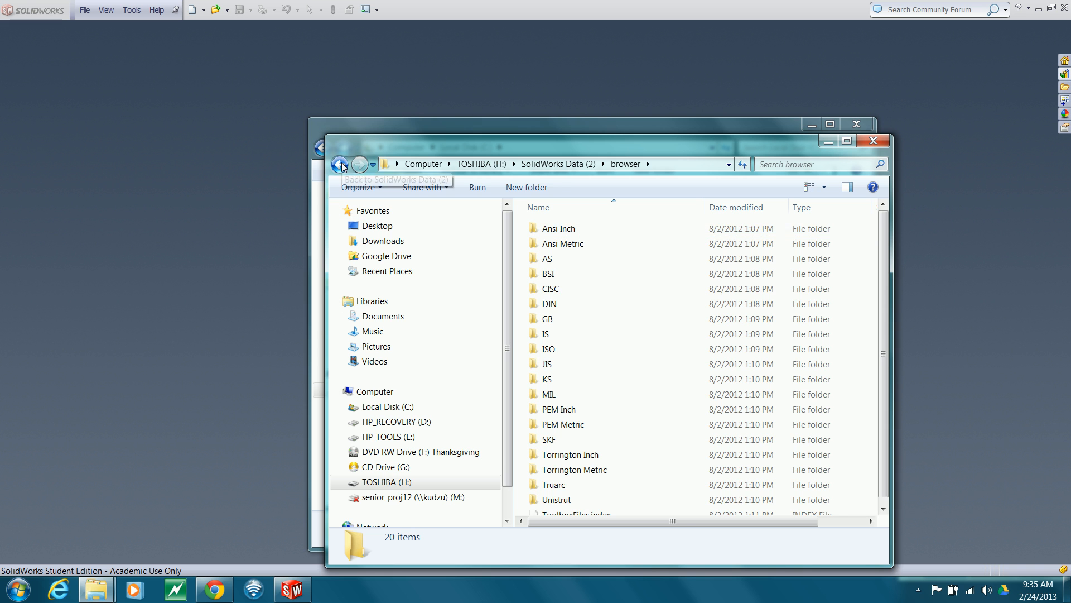
left_click(339, 164)
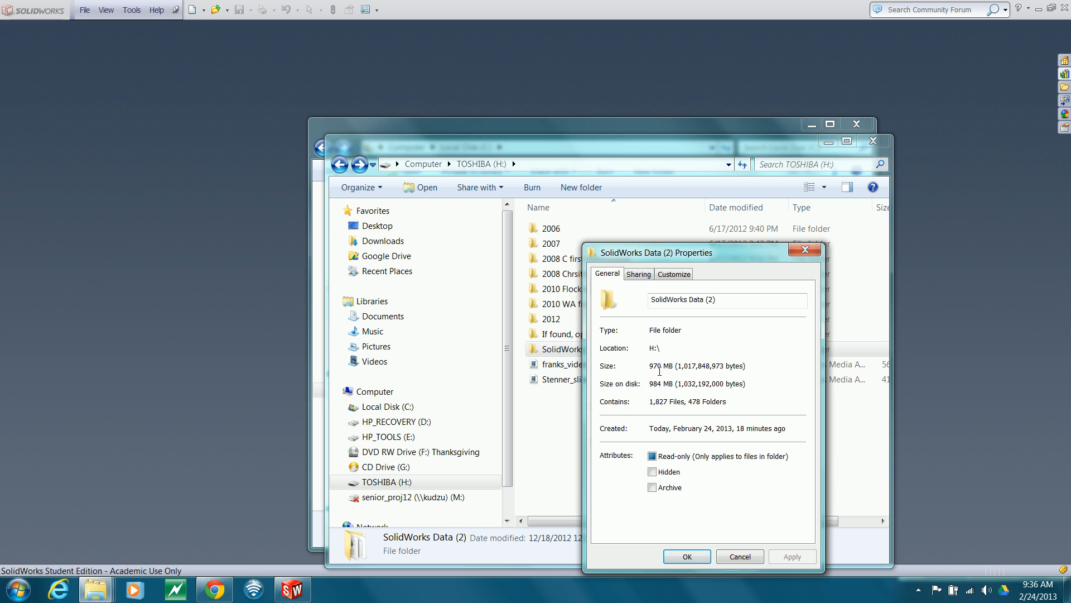
mouse_move(647, 396)
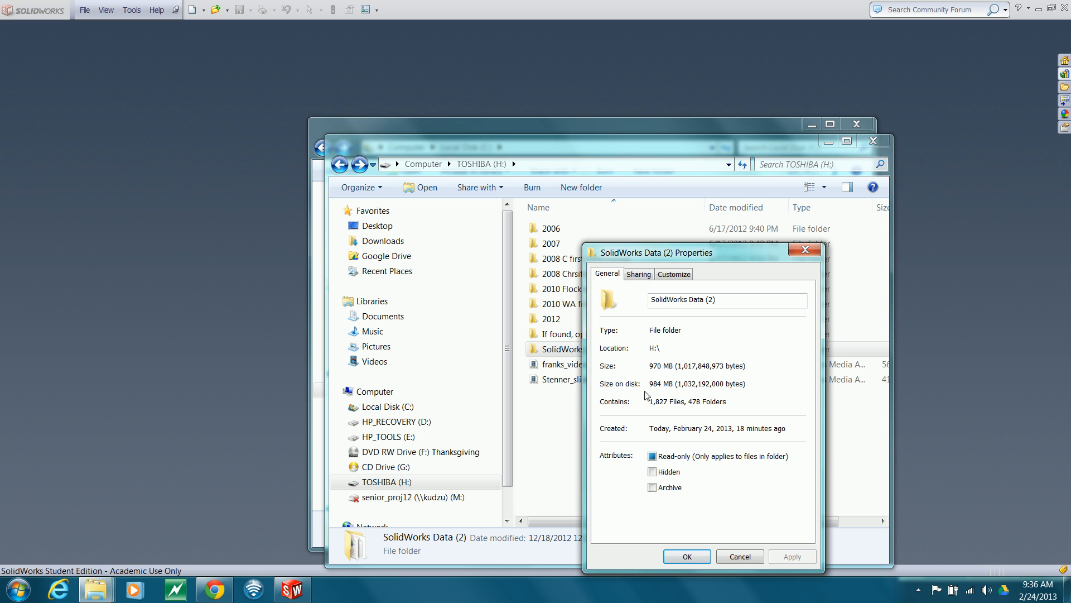
mouse_move(664, 424)
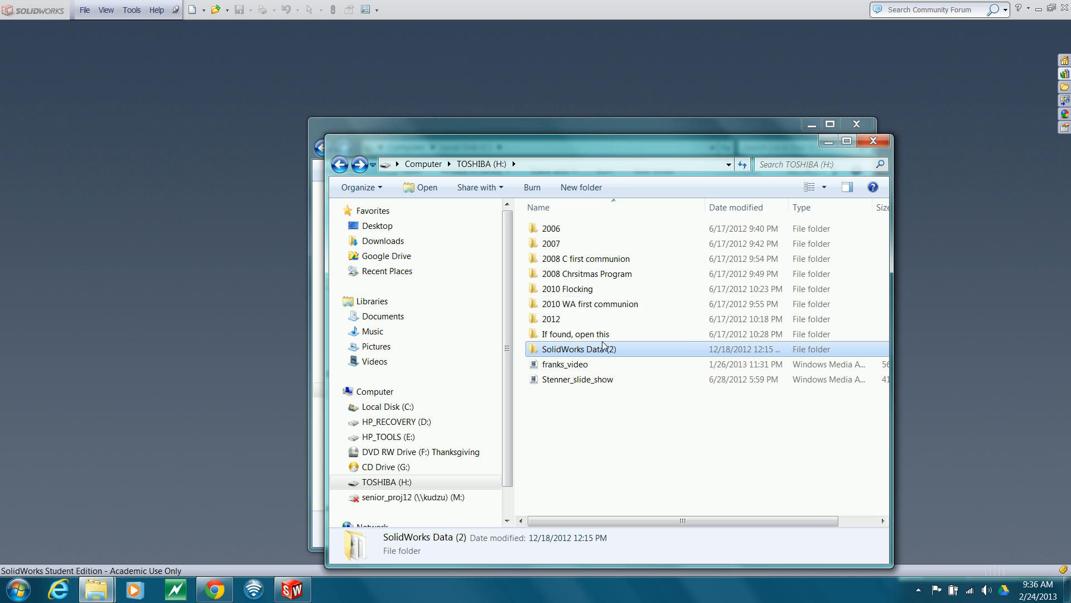
mouse_move(873, 141)
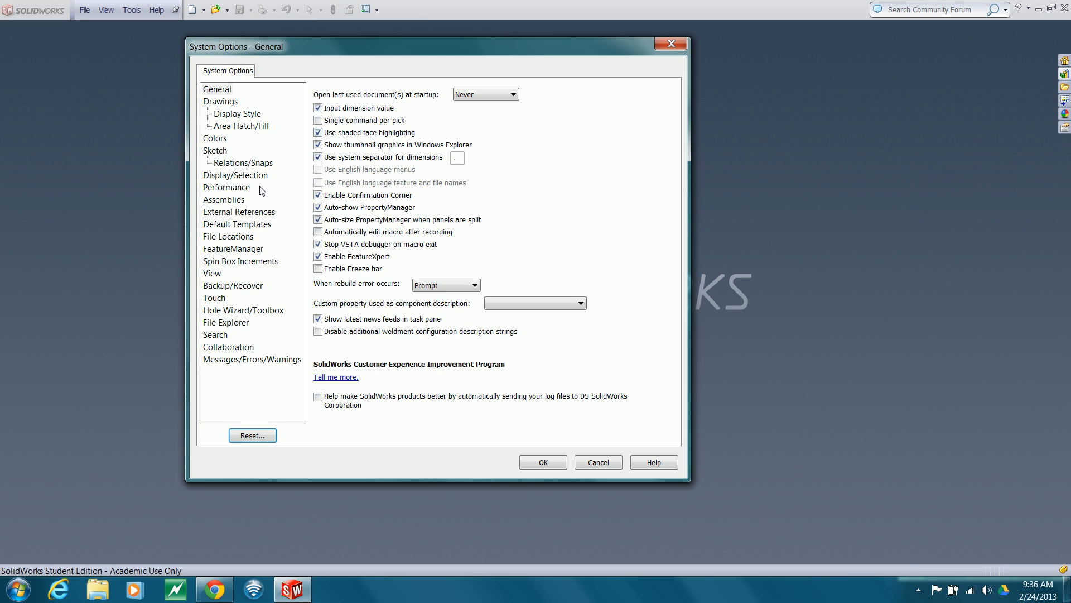
Step: Browse from Hole Wizard/Toolbox options for a new Toolbox folder, expanding Computer and selecting a drive
left_click(244, 310)
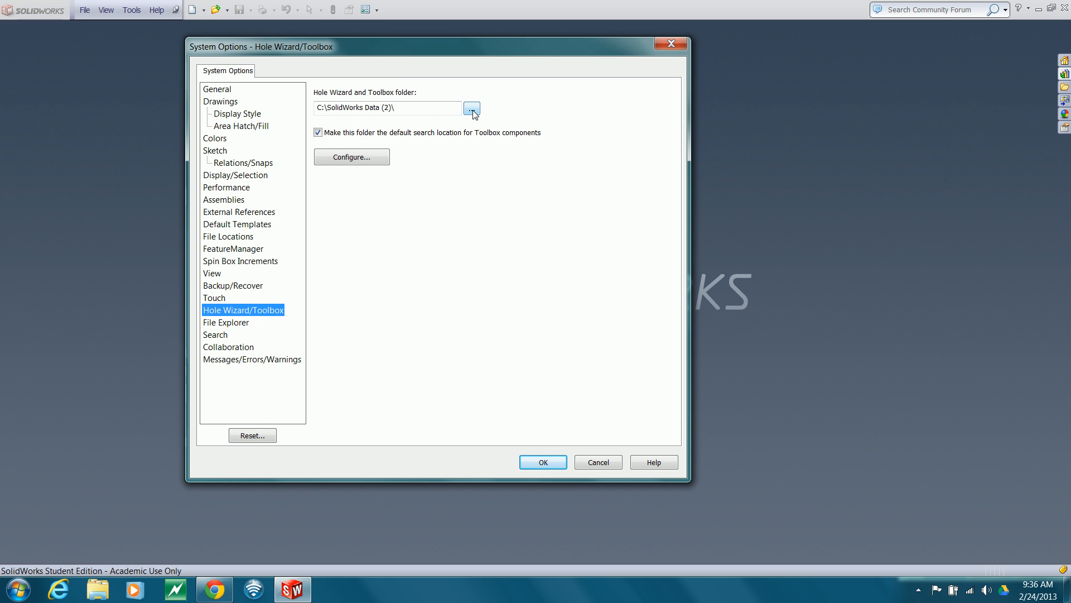
left_click(471, 107)
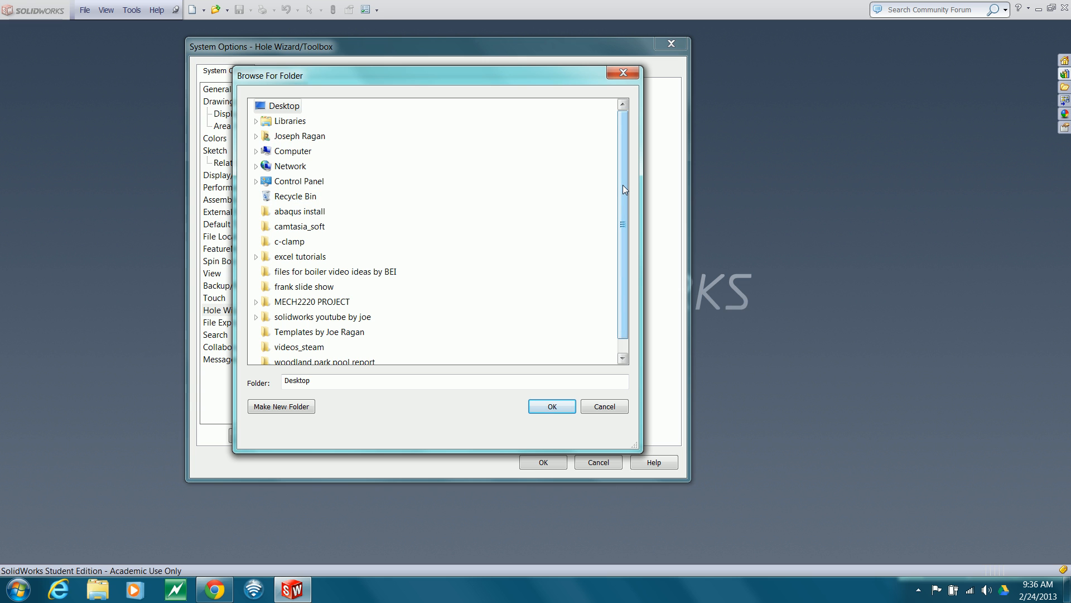
mouse_move(623, 185)
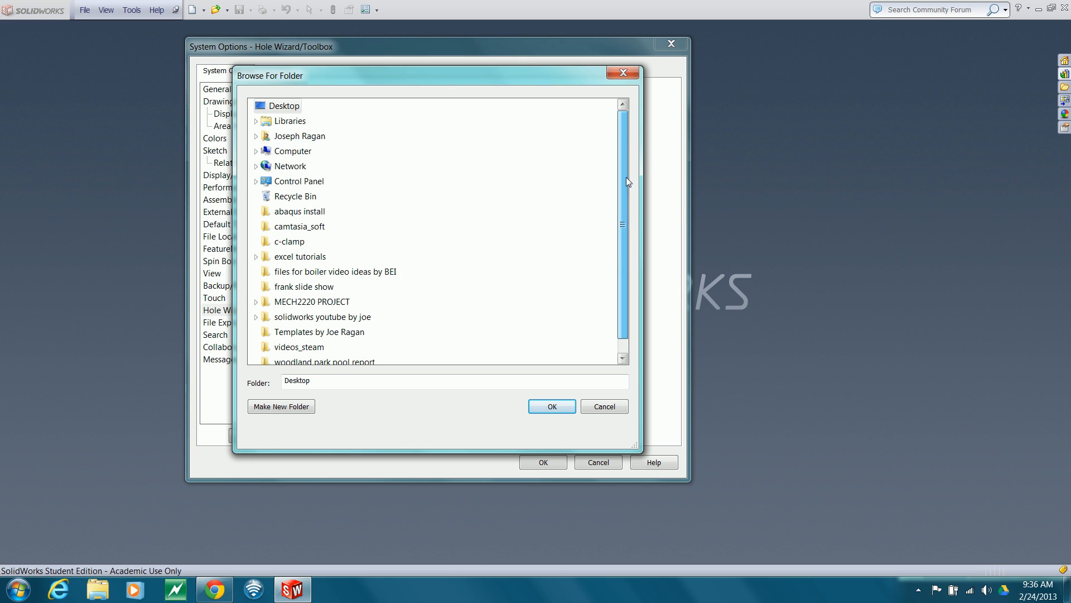
left_click(292, 151)
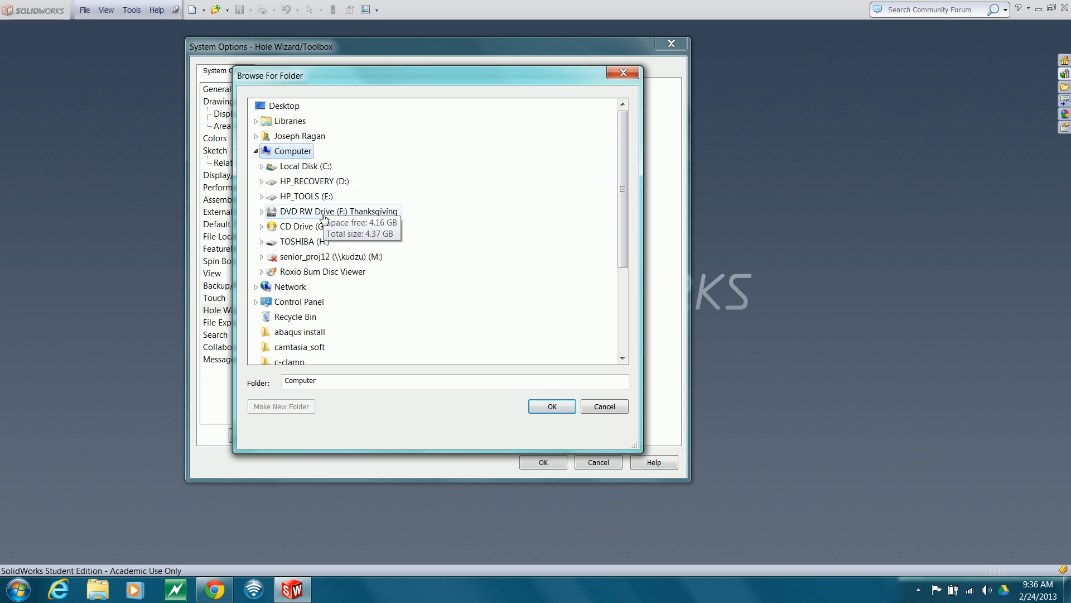
left_click(308, 241)
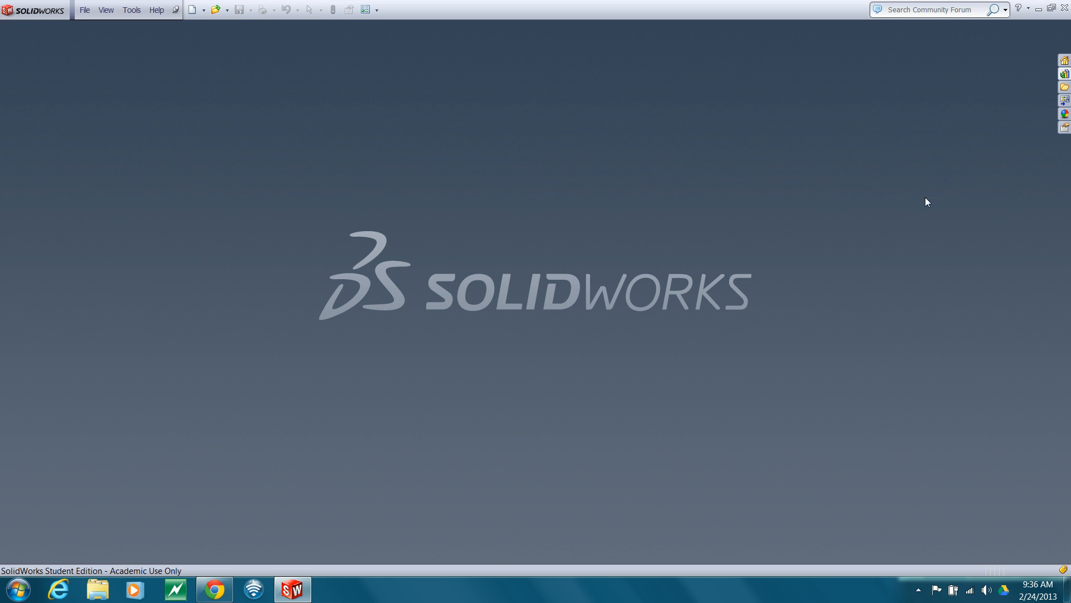
mouse_move(1063, 74)
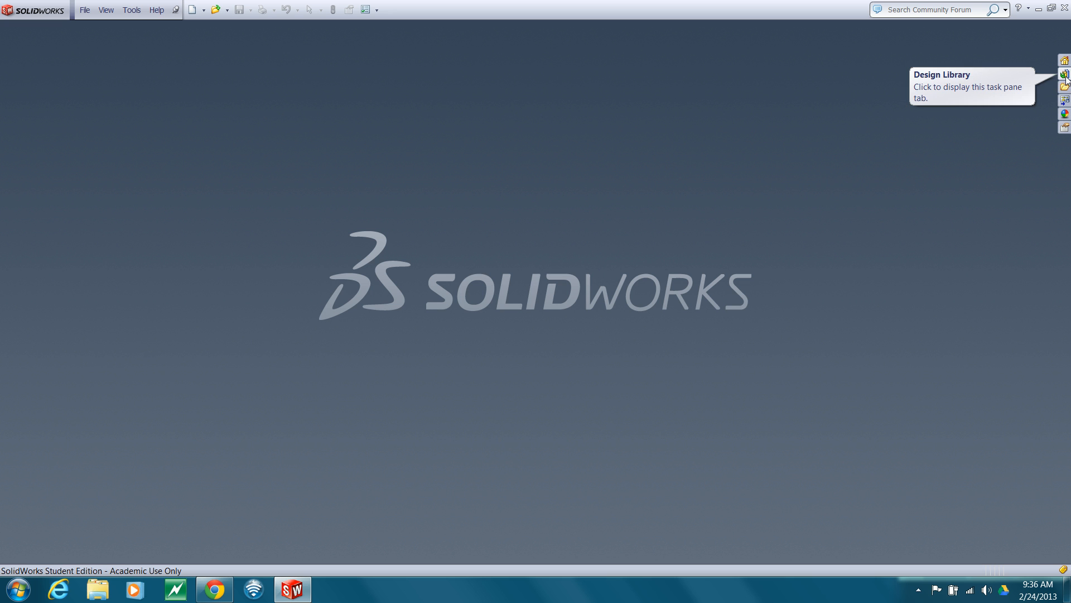
mouse_move(1065, 87)
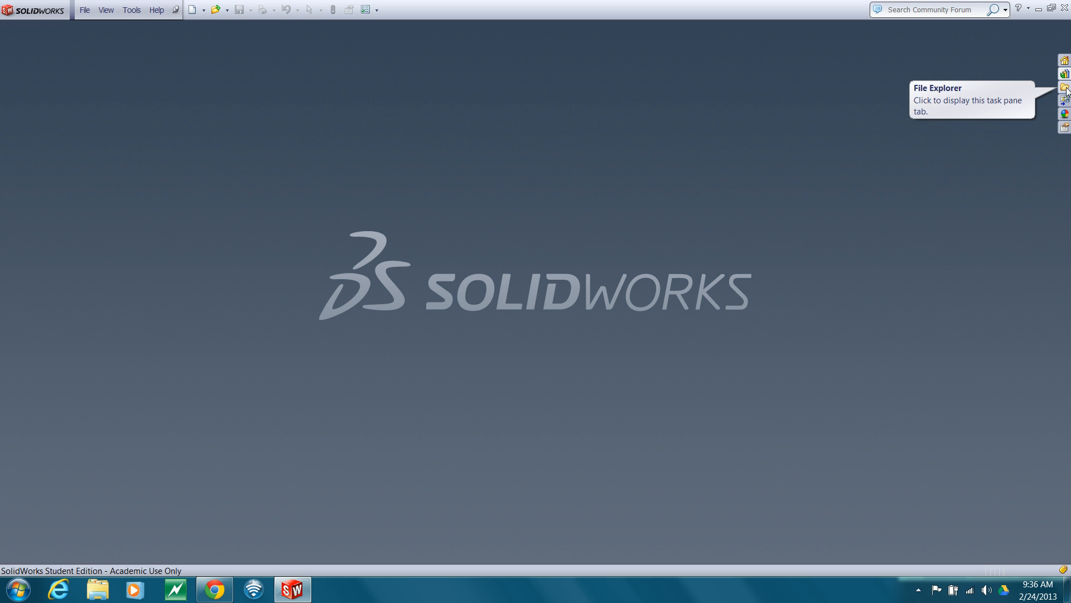
mouse_move(966, 120)
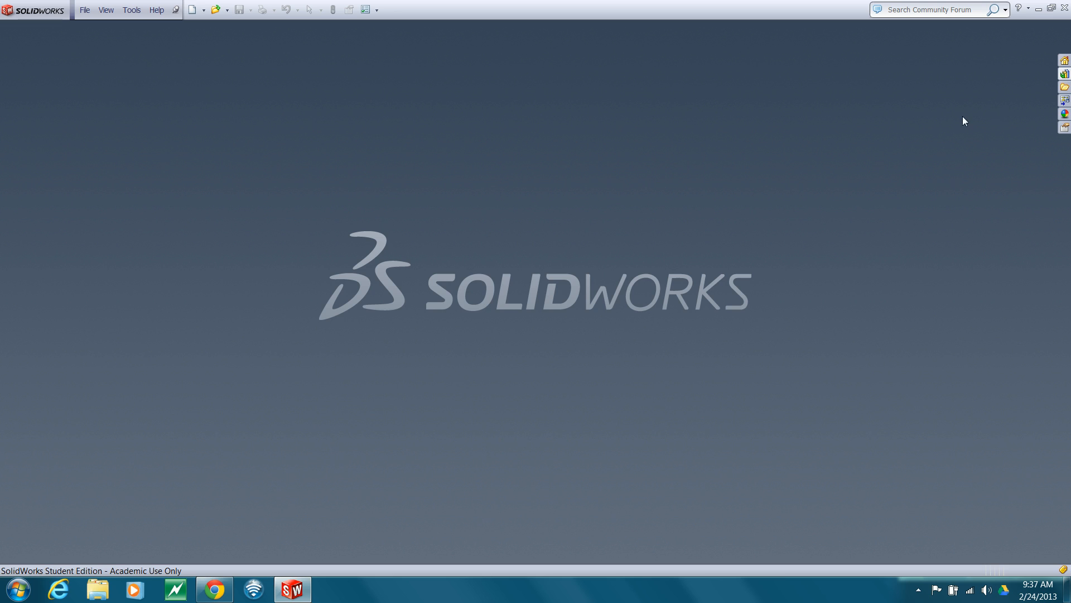